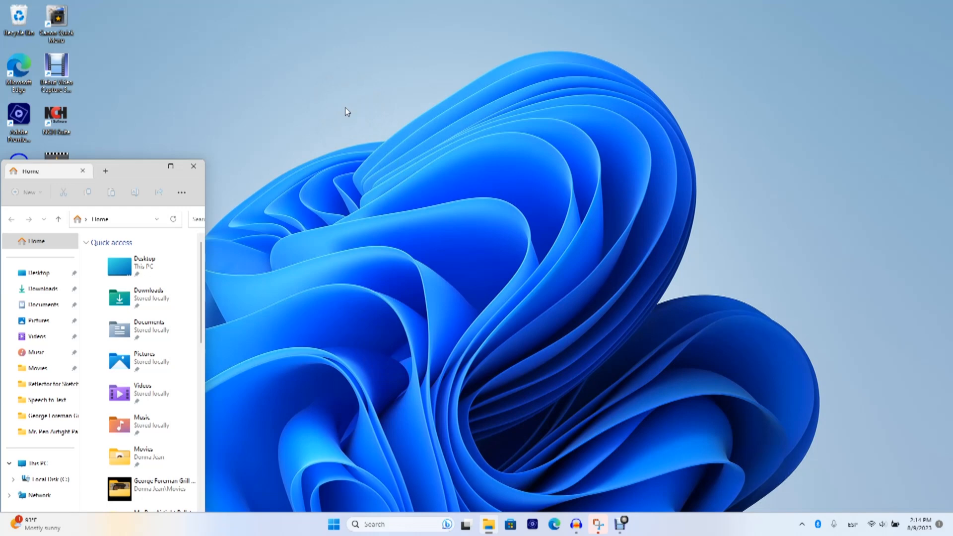
Choose Personalize from the desktop context menu to open Personalization settings.
left_click(338, 75)
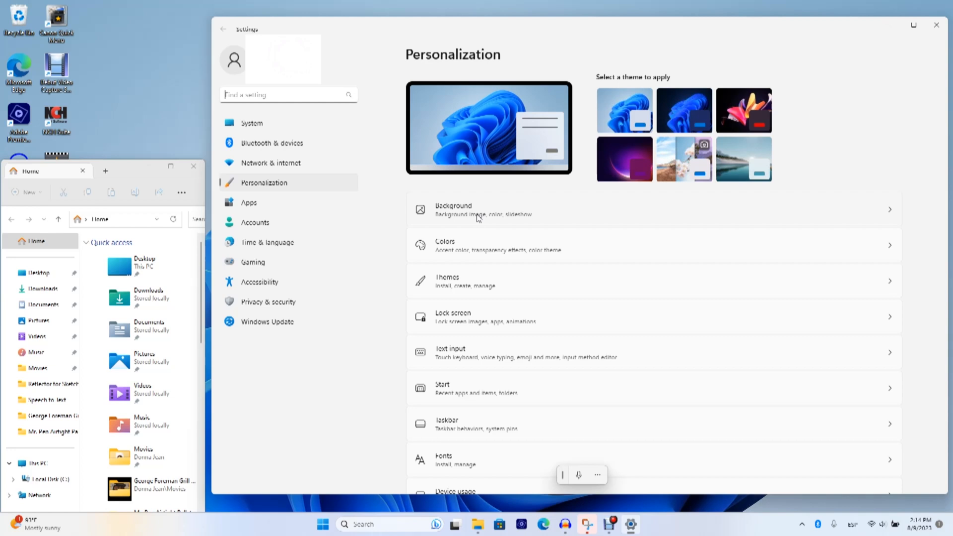
On the Background page, change the background type from picture to Solid color.
left_click(452, 209)
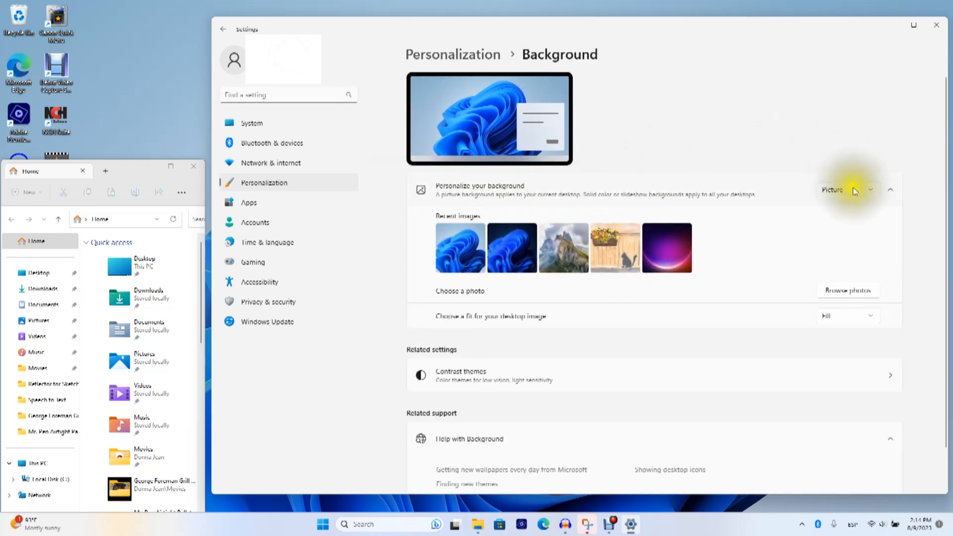
left_click(848, 190)
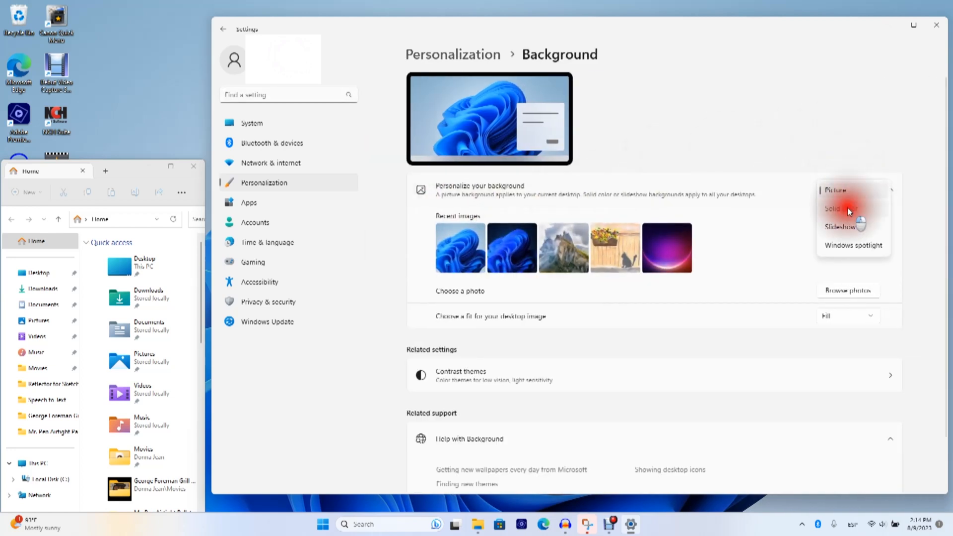
left_click(833, 208)
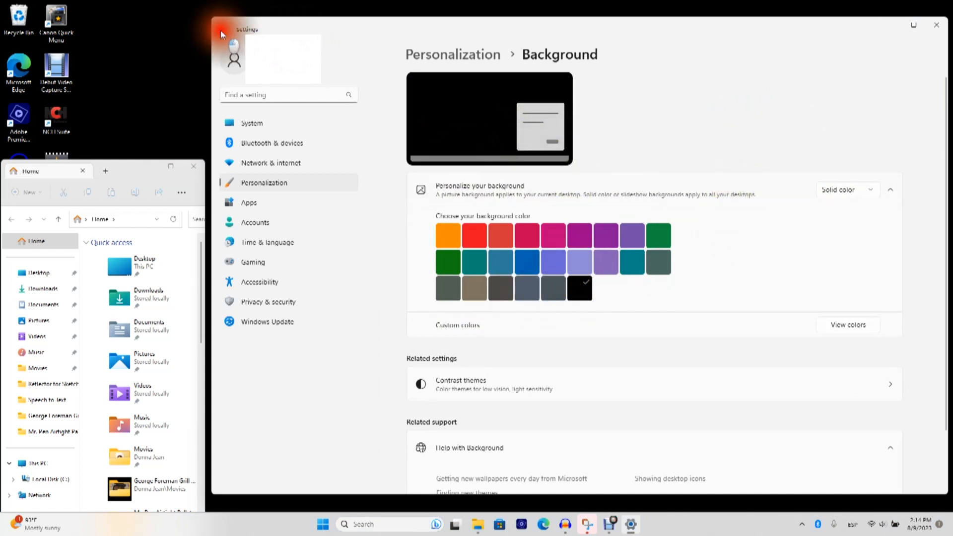
Return to Personalization and open the Colors mode dropdown to choose Dark.
left_click(222, 29)
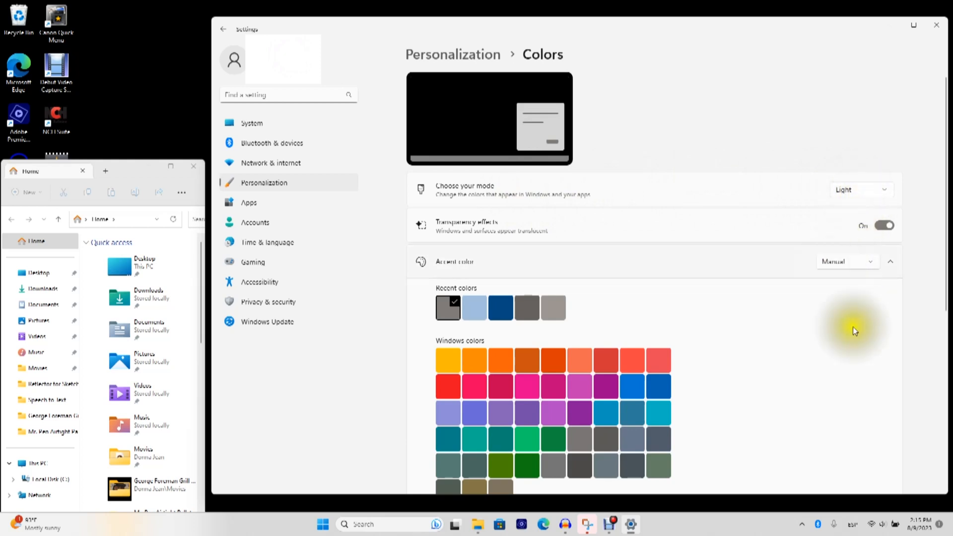
mouse_move(542, 96)
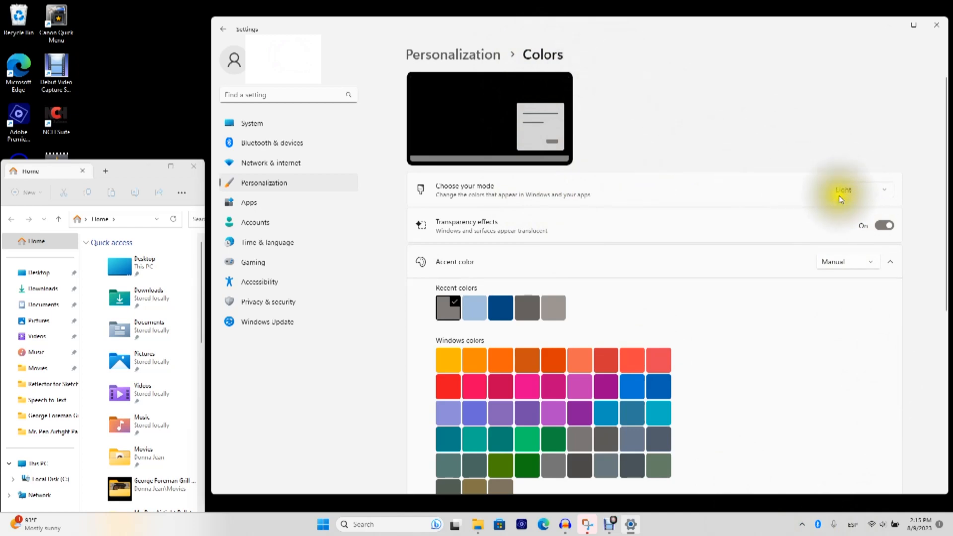
left_click(842, 189)
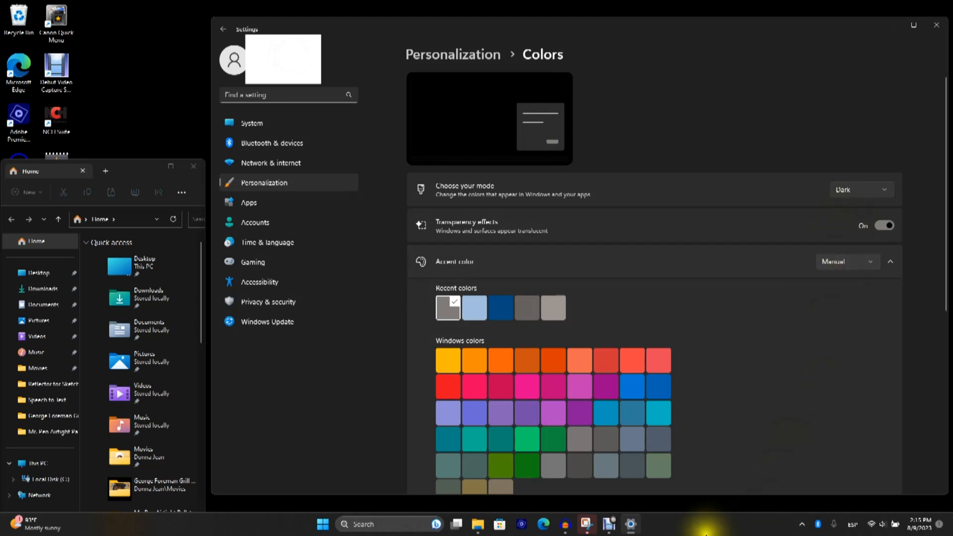
left_click(859, 189)
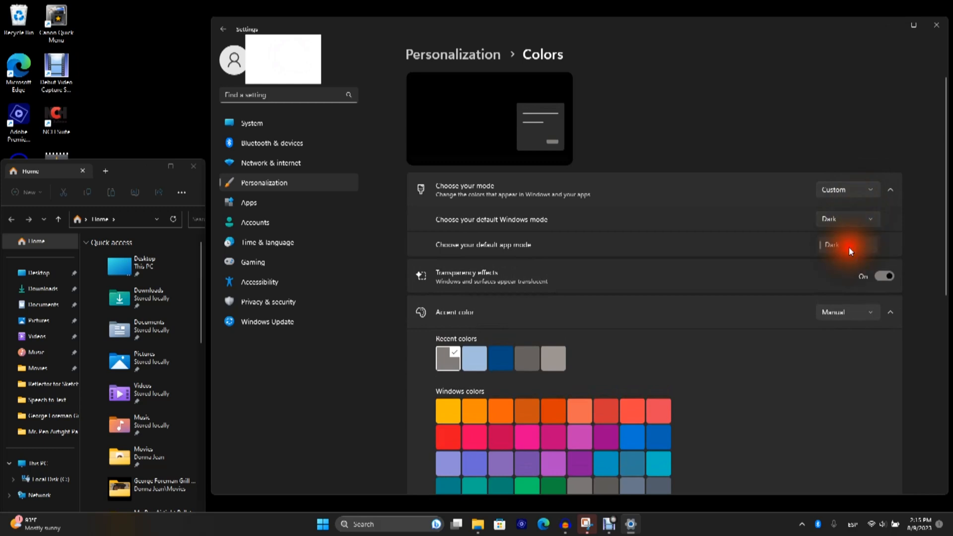
left_click(846, 245)
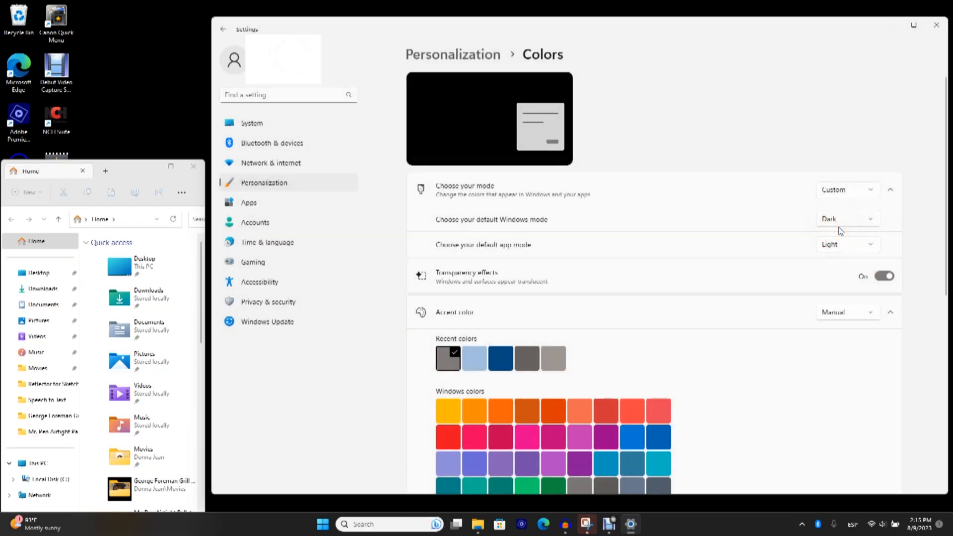
left_click(845, 189)
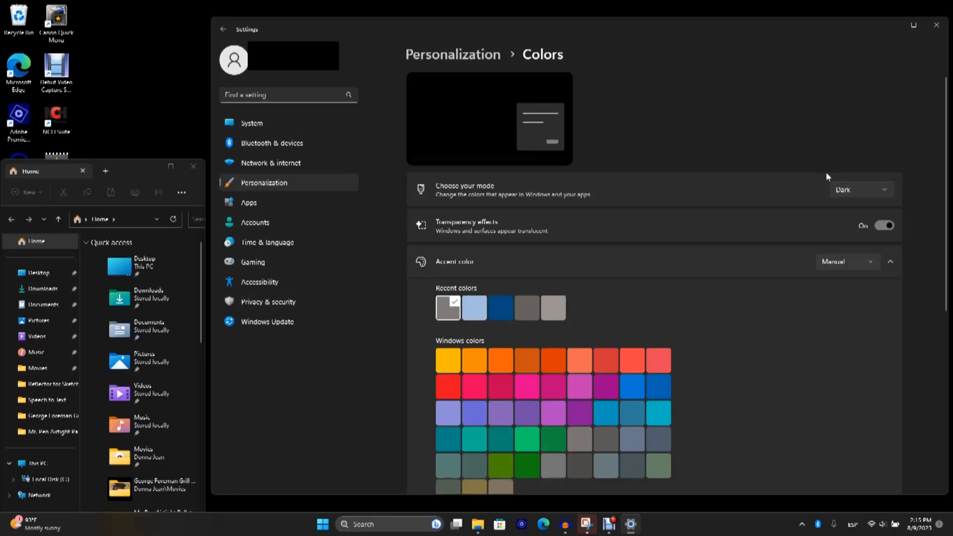
mouse_move(812, 326)
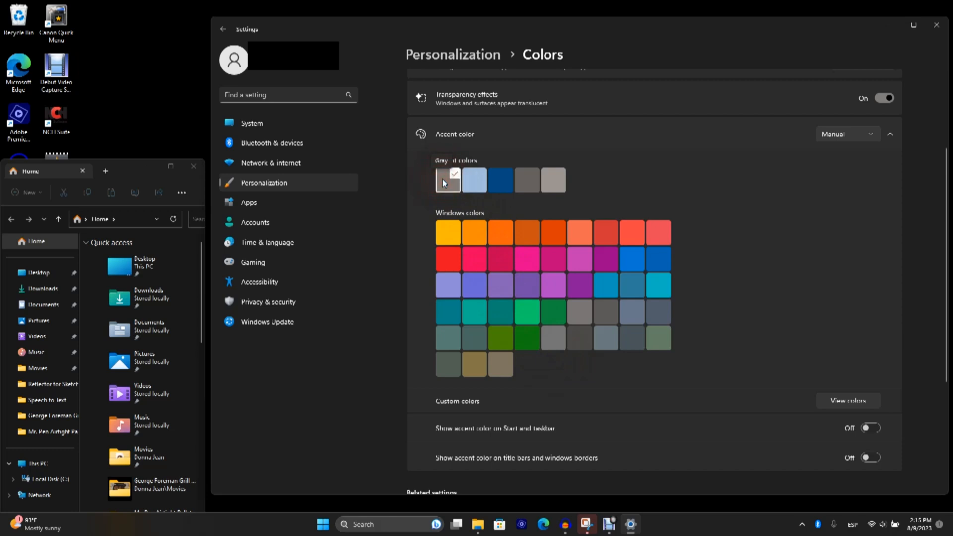
Open the custom accent color picker and slide the value to medium gray.
left_click(846, 401)
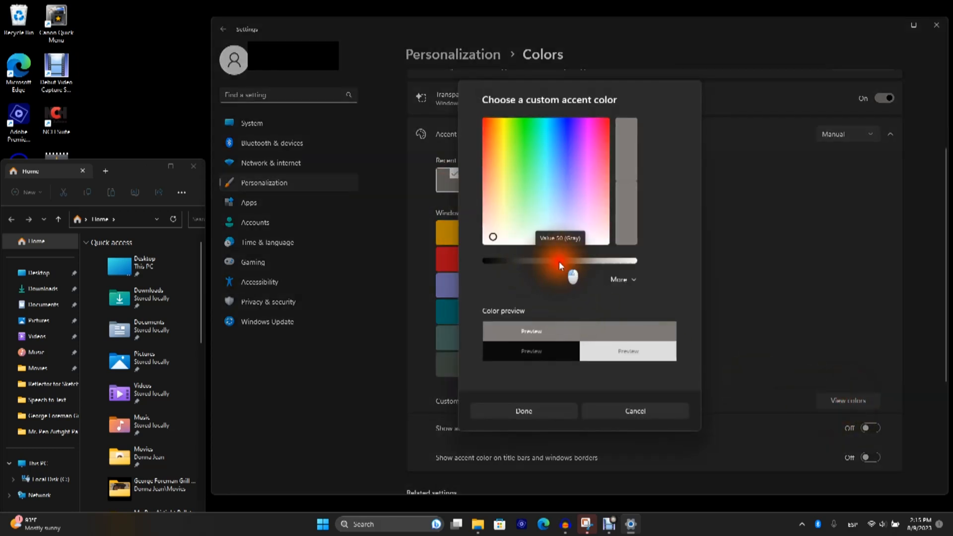
left_click_drag(560, 260, 553, 260)
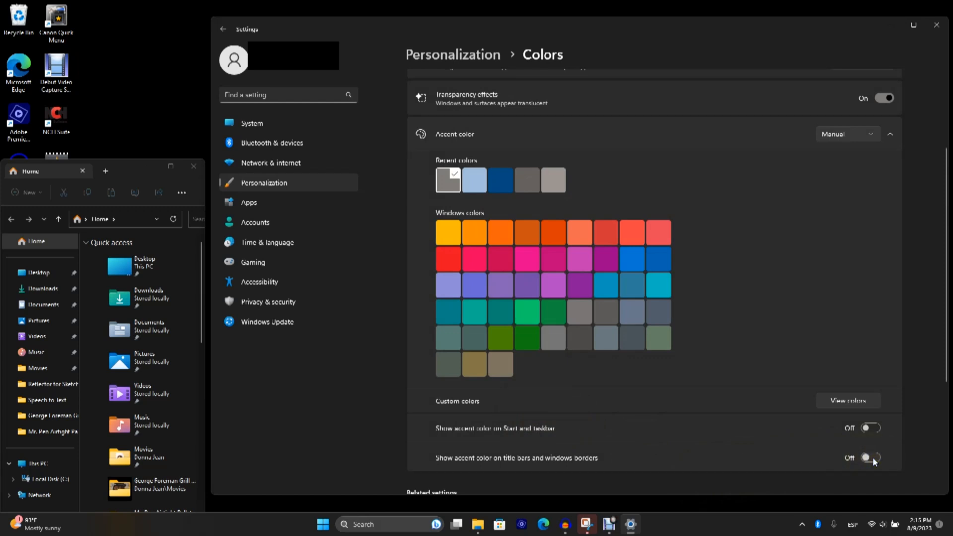
Turn on the 'Show accent color on title bars and windows borders' toggle.
left_click(871, 457)
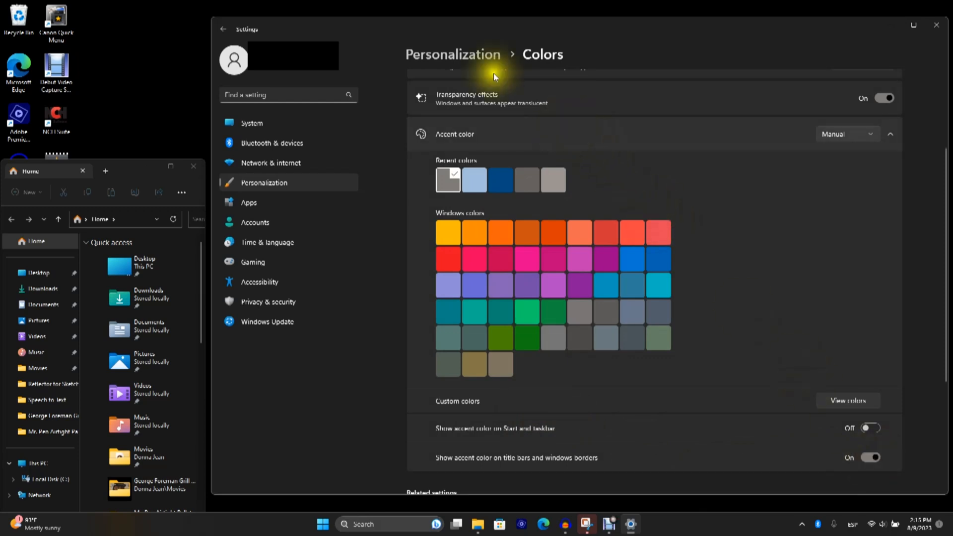
mouse_move(550, 15)
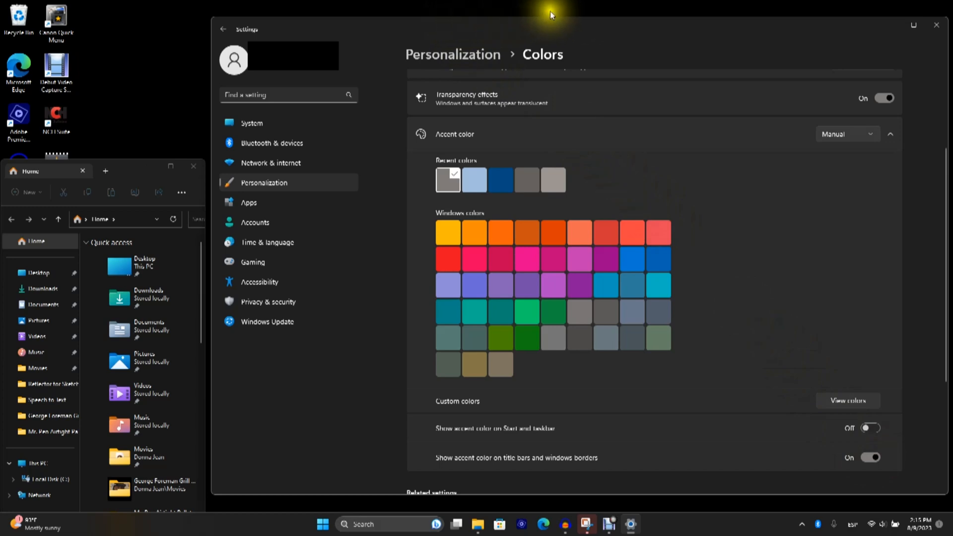
mouse_move(324, 32)
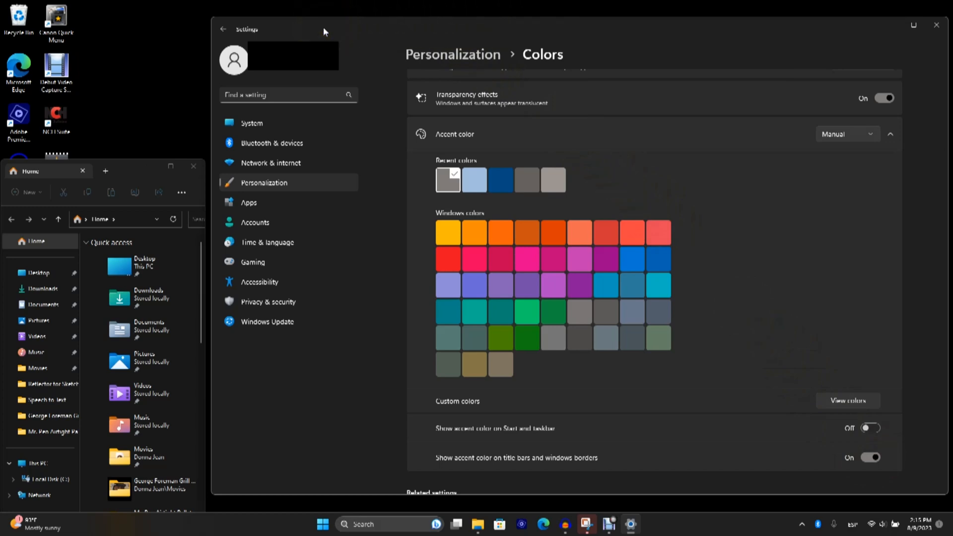